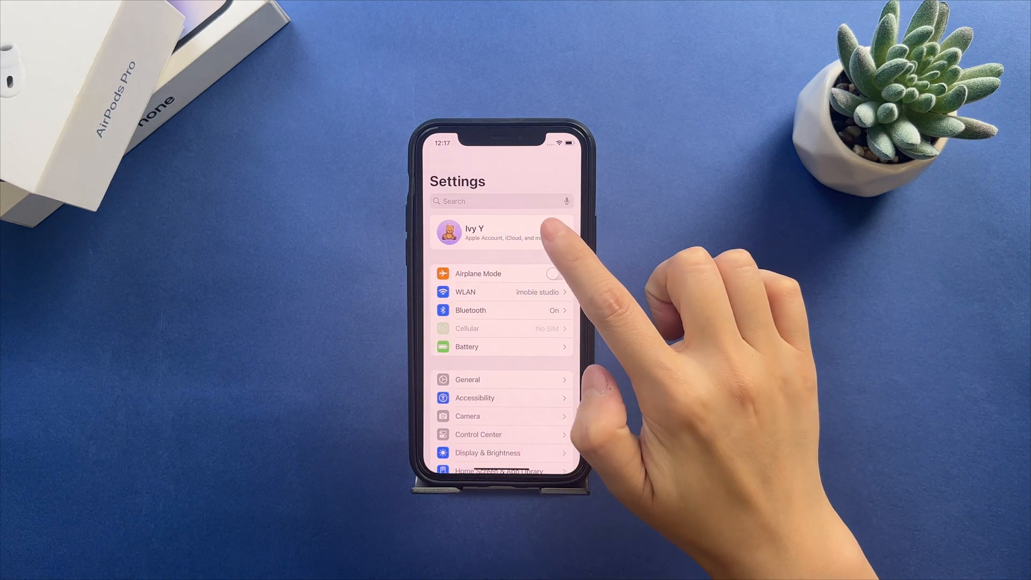
Step: Reach iCloud Backup under the Apple account's iCloud settings and start Back Up Now
left_click(500, 232)
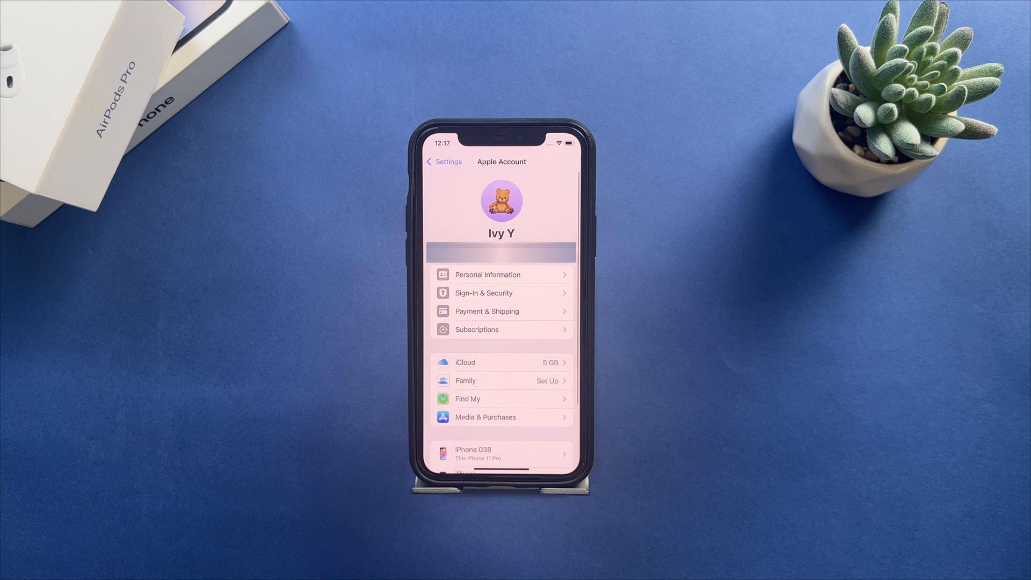
left_click(500, 362)
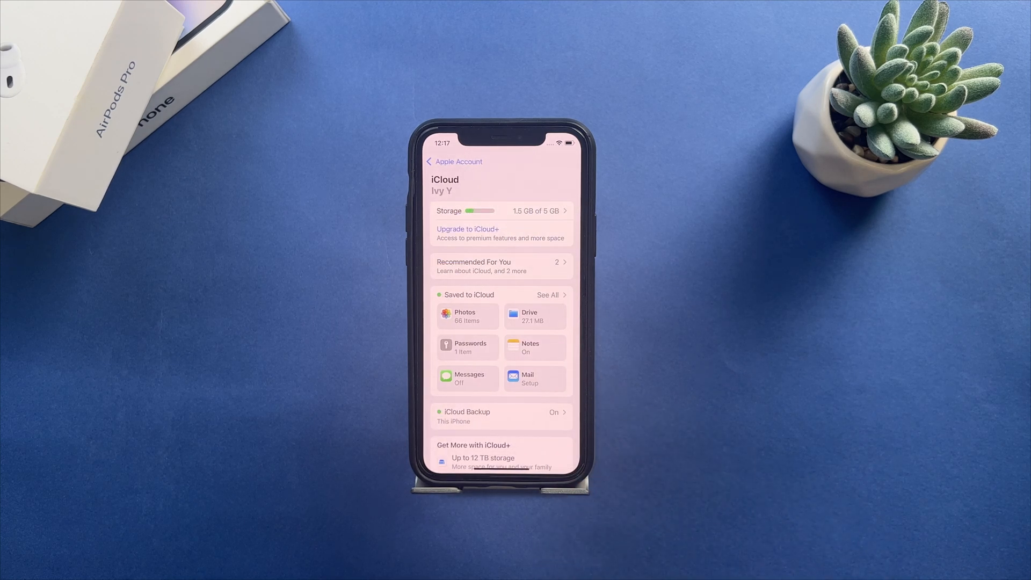
left_click(502, 417)
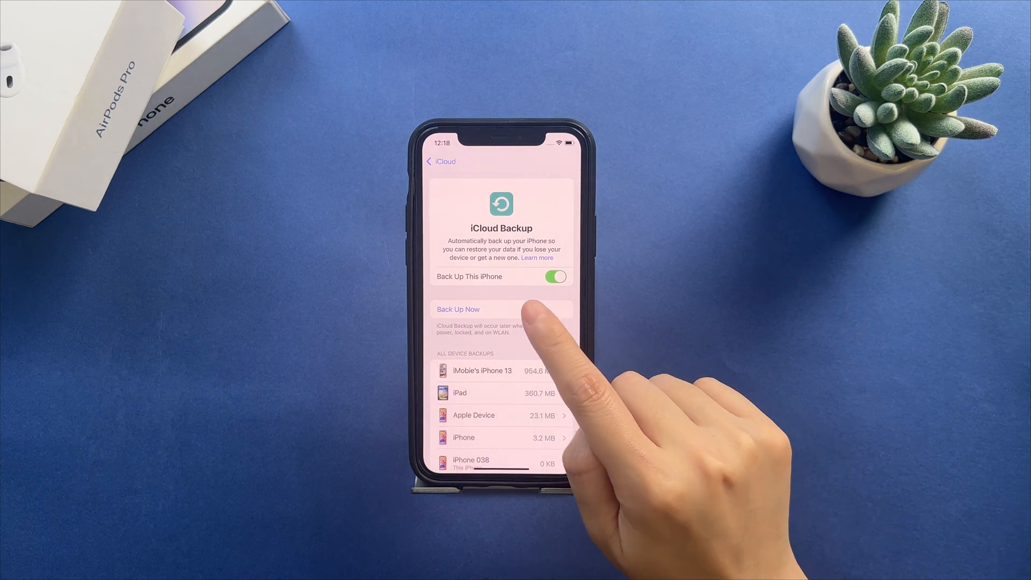
left_click(457, 310)
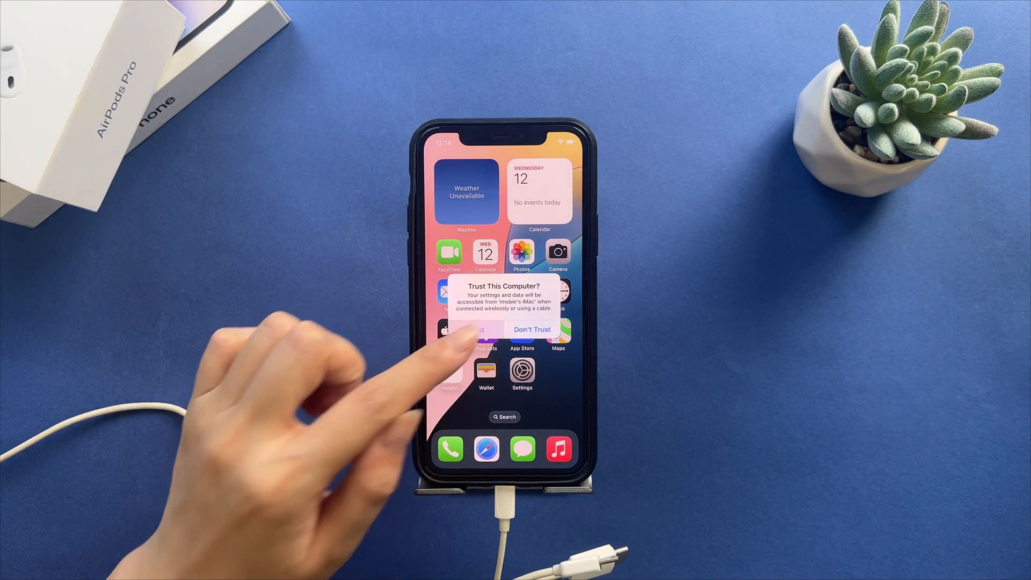
Step: Trust the connected computer and confirm with the device passcode
left_click(475, 330)
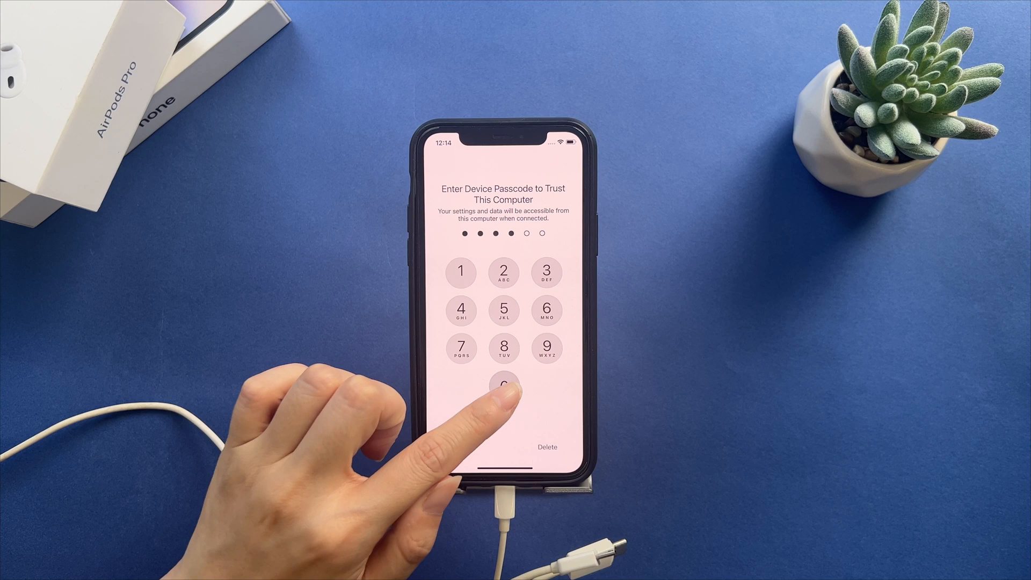
left_click(502, 385)
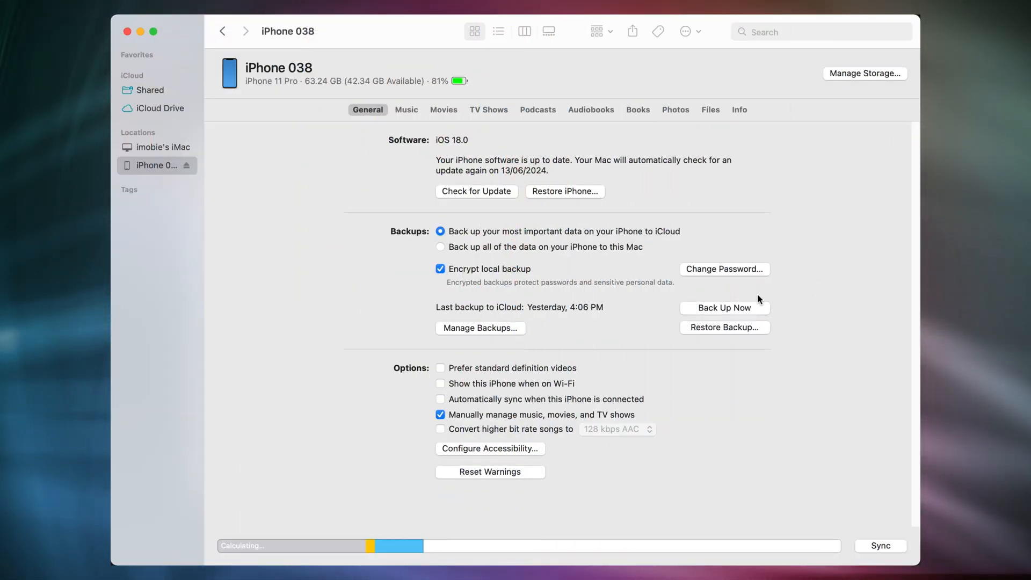
Step: Start backing up the connected iPhone from Finder's General tab
left_click(724, 307)
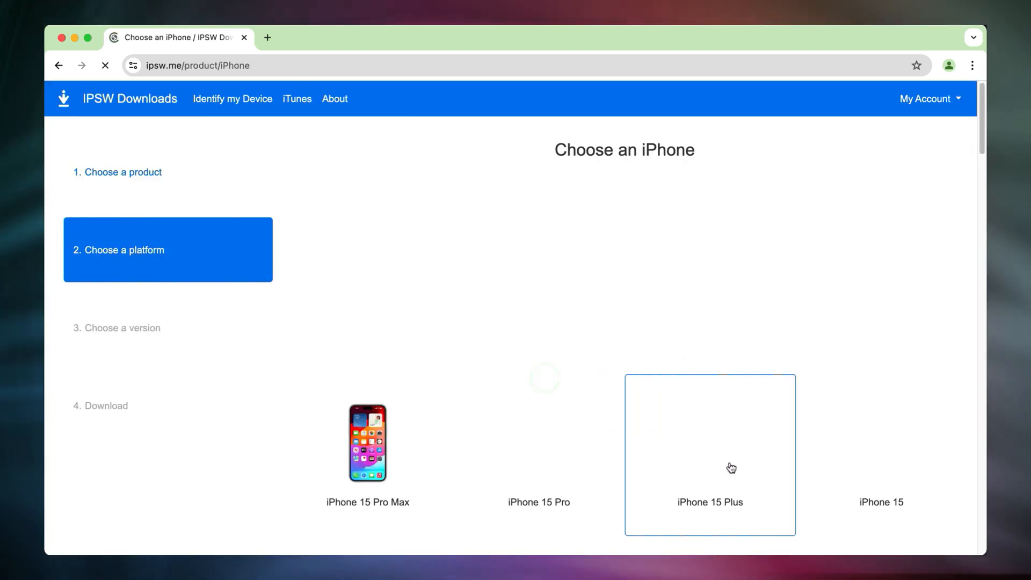
Step: Choose iPhone 11 Pro and select the signed iOS 17.5.1 (21F90) firmware
scroll("down", 3)
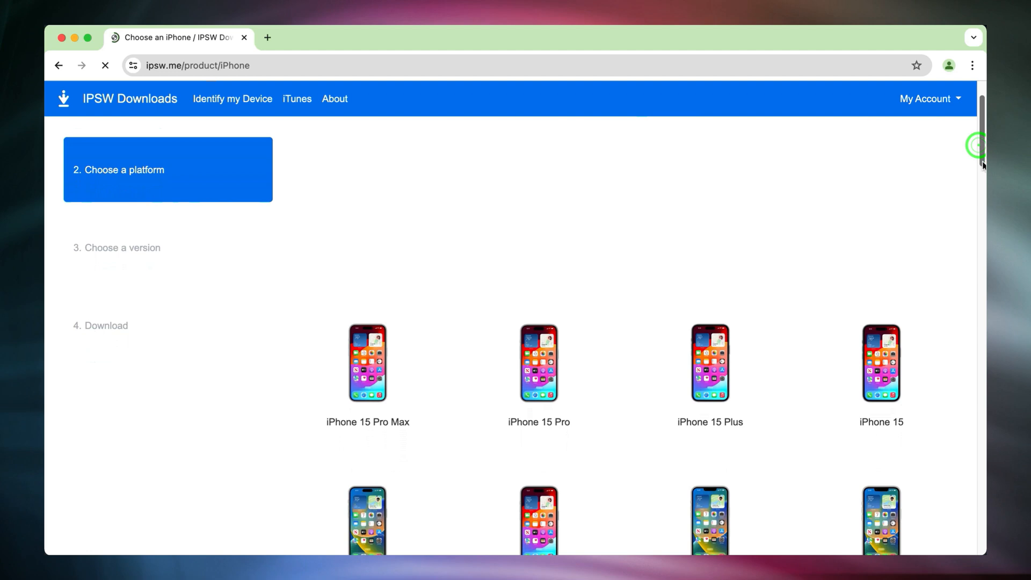
scroll("down", 3)
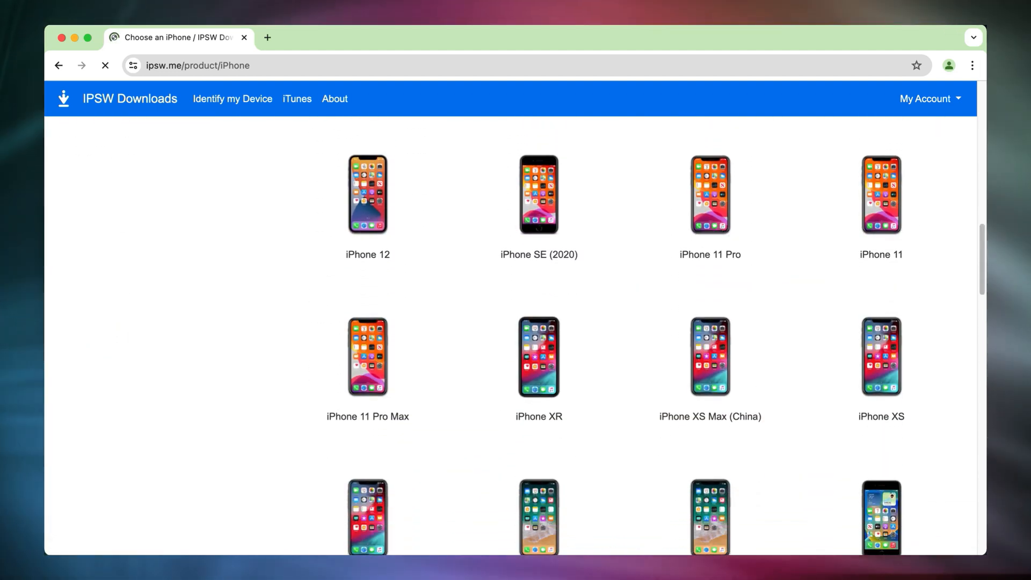
left_click(708, 193)
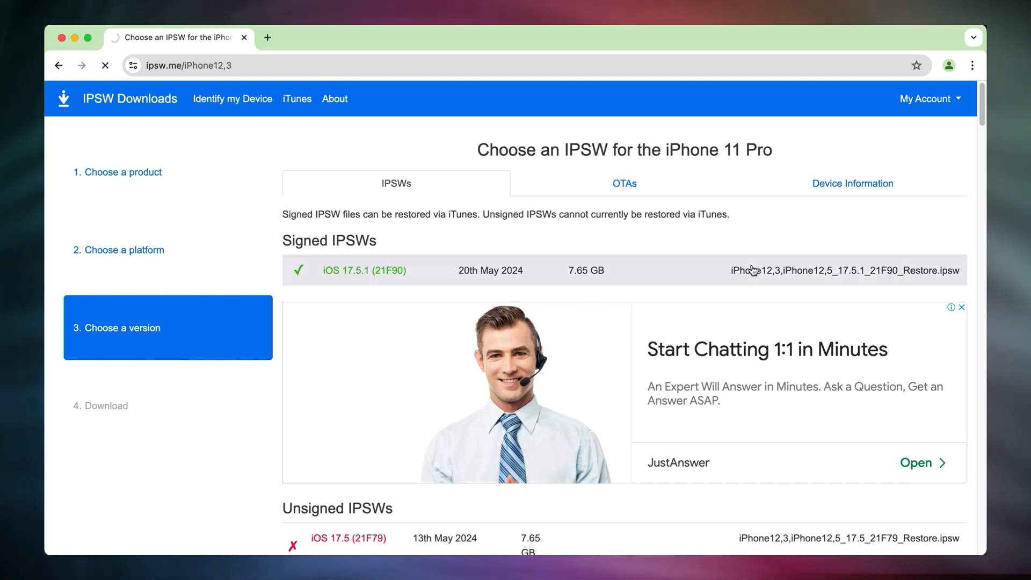
left_click(363, 271)
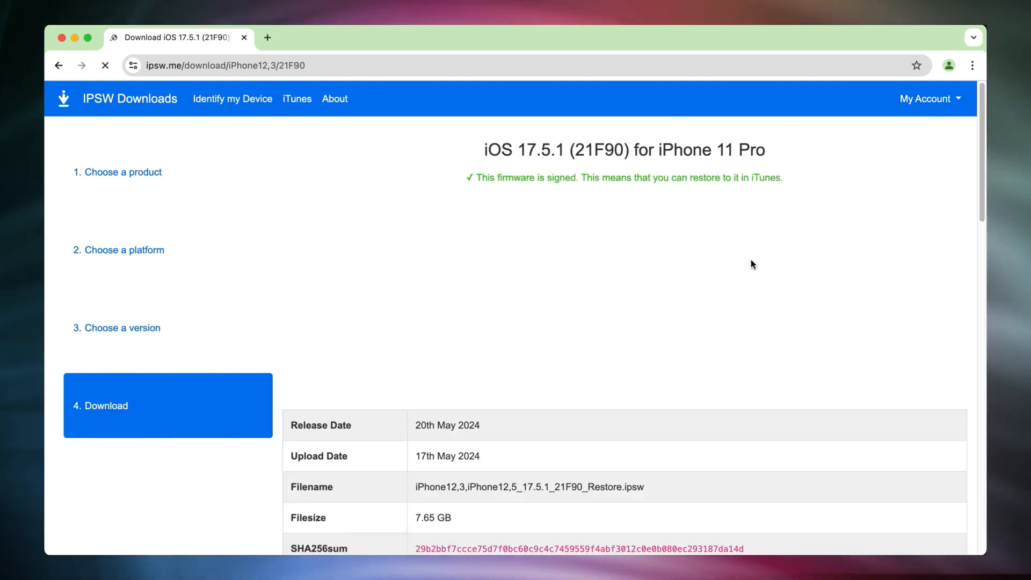
Step: Start downloading the 7.65 GB iOS 17.5.1 IPSW file directly
scroll("down", 3)
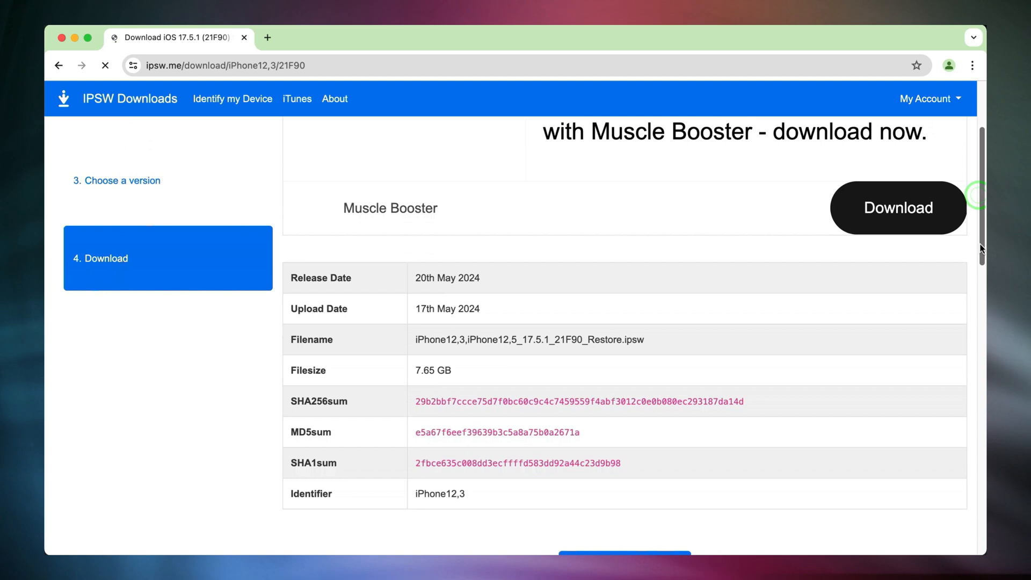
scroll("down", 3)
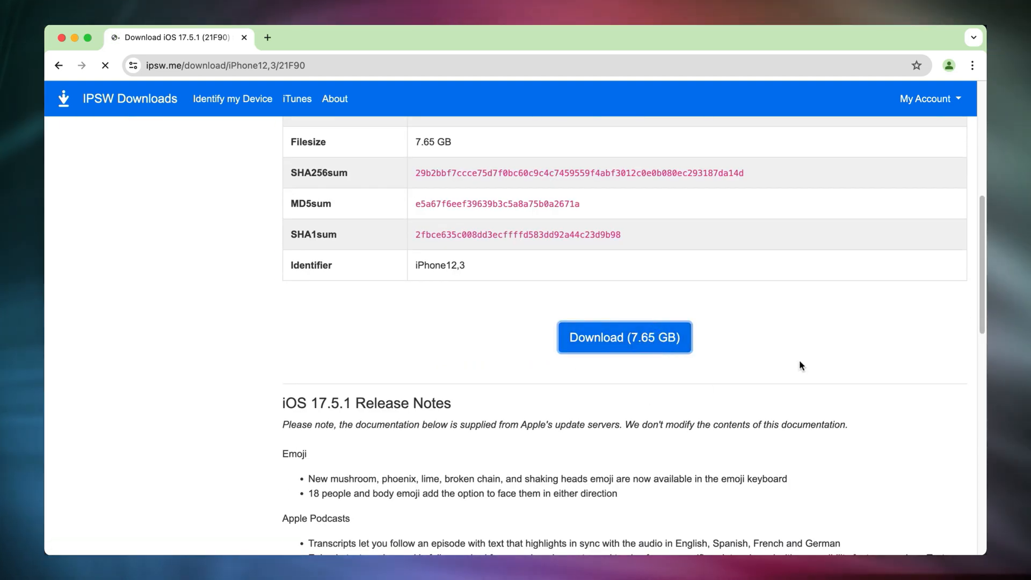
left_click(625, 337)
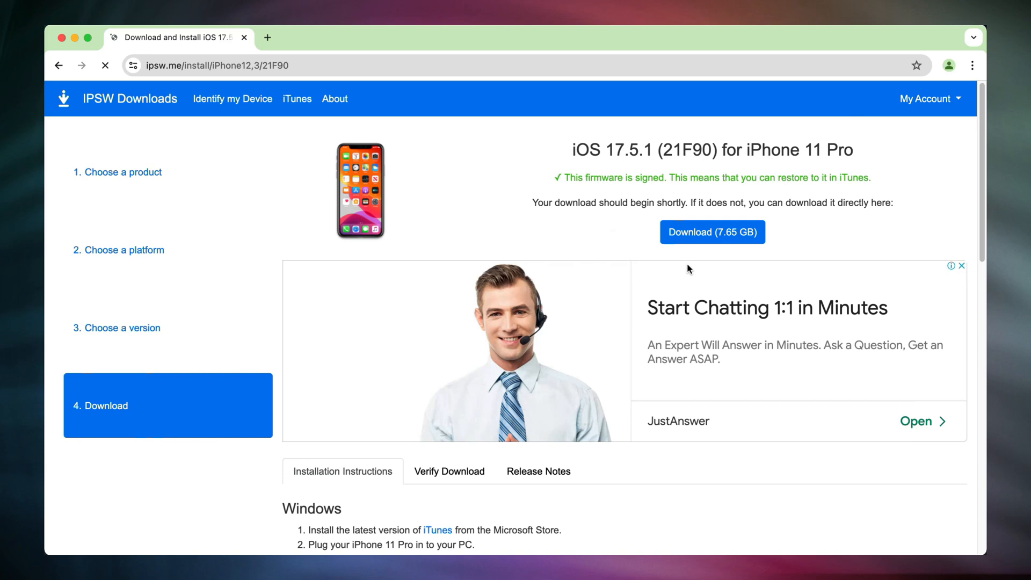
left_click(713, 232)
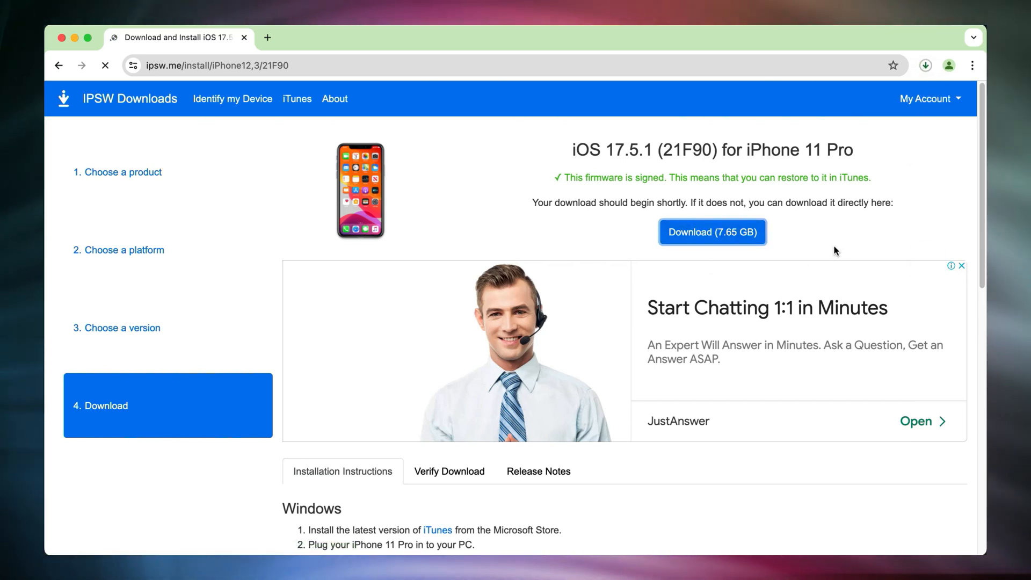